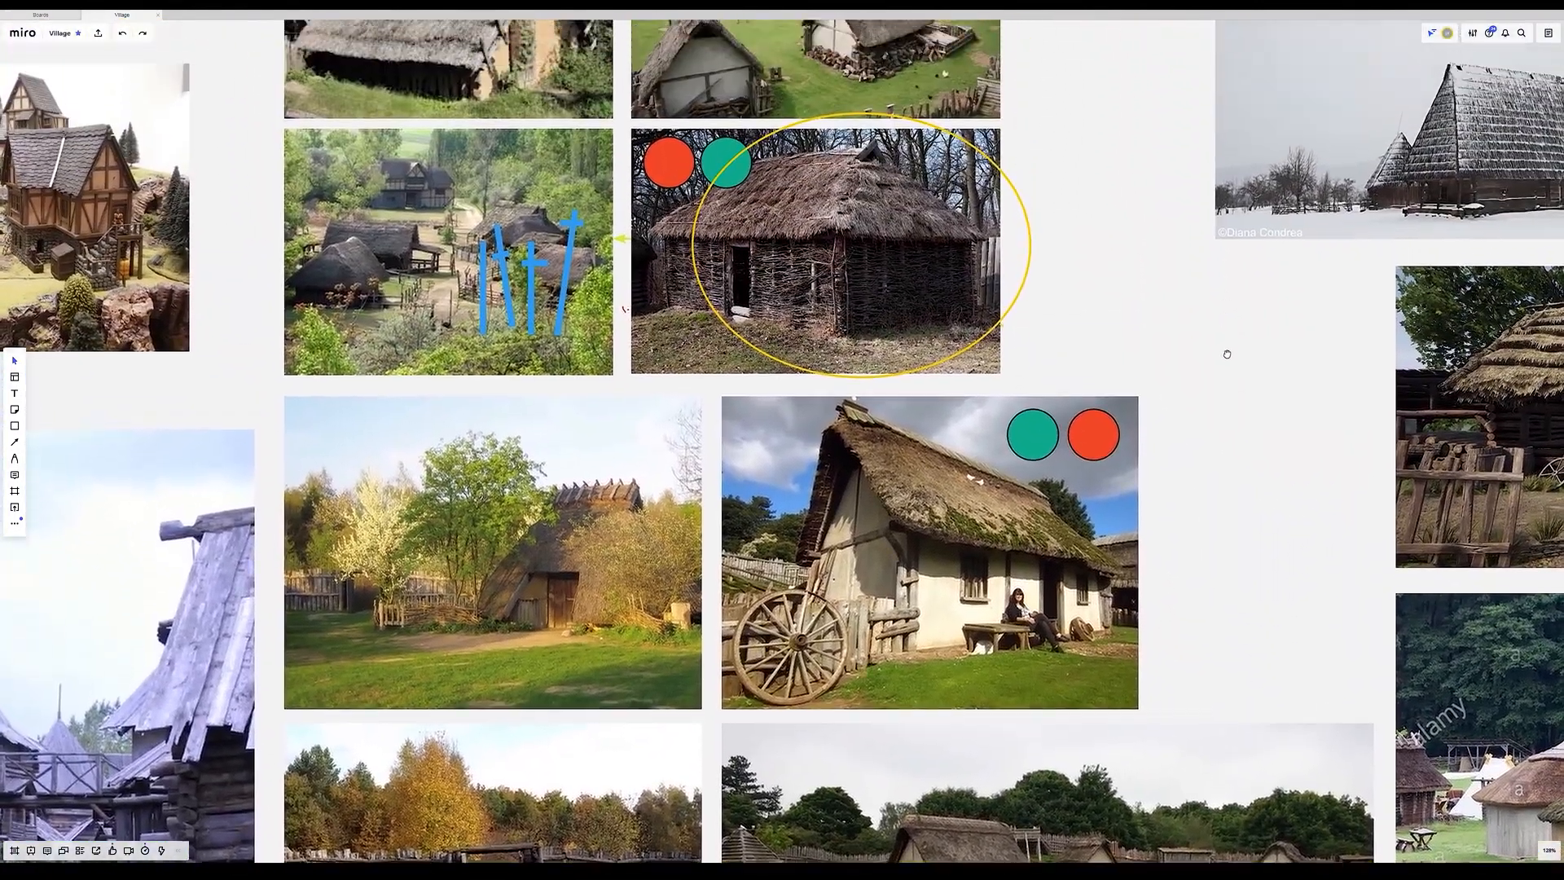
- Search the engine plugins list for 'land' to find the Landmass plugin
{"action": "scroll", "scroll_direction": "down", "scroll_amount": 3}
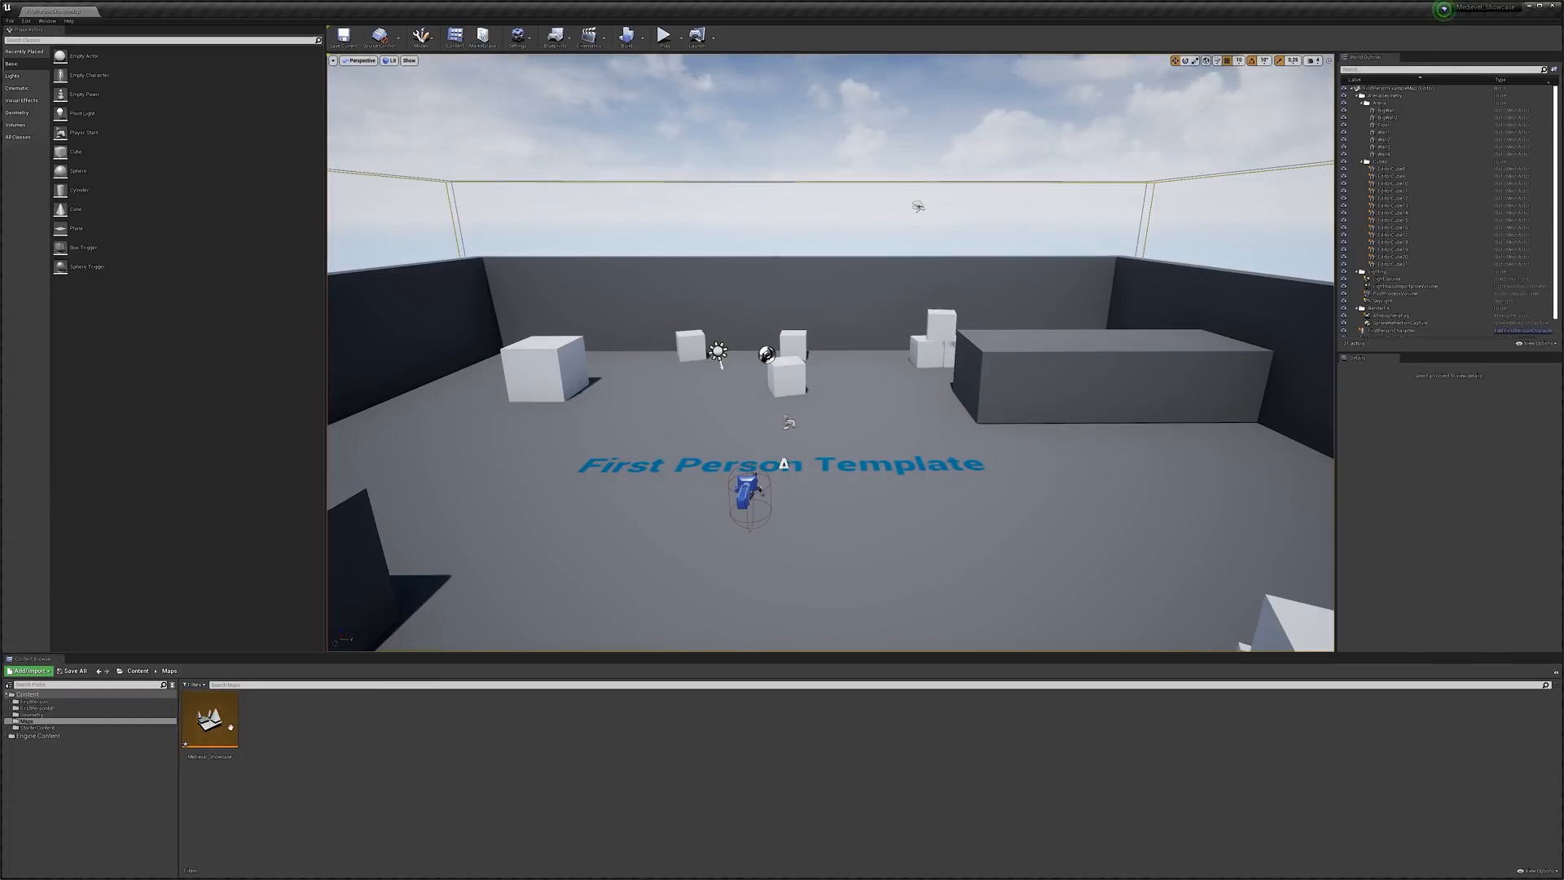
{"action": "left_click", "coordinate": [25, 21]}
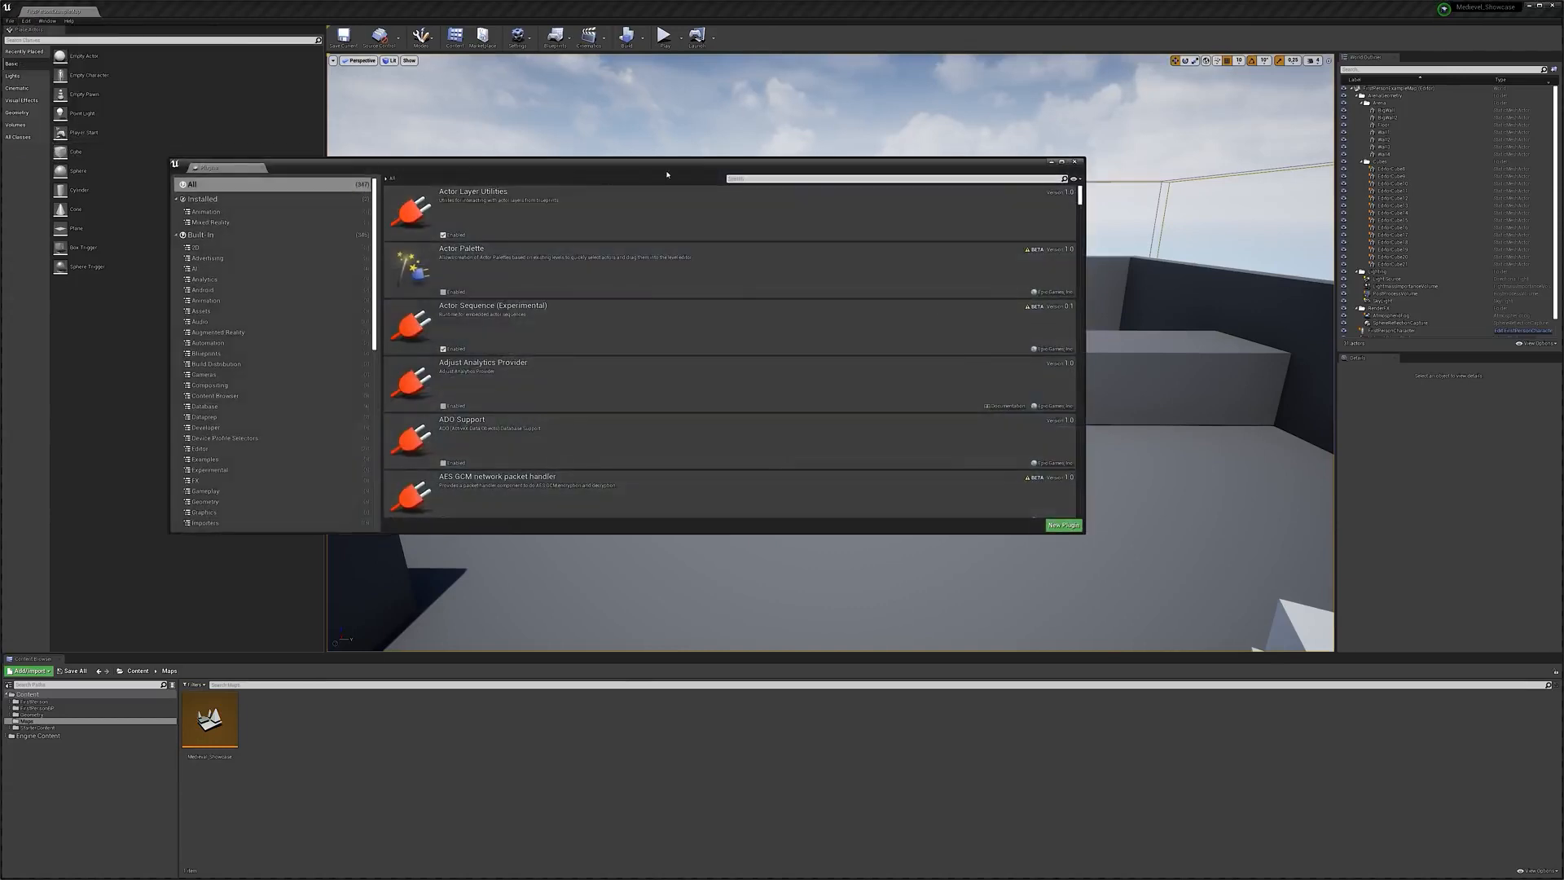
{"action": "type", "text": "land"}
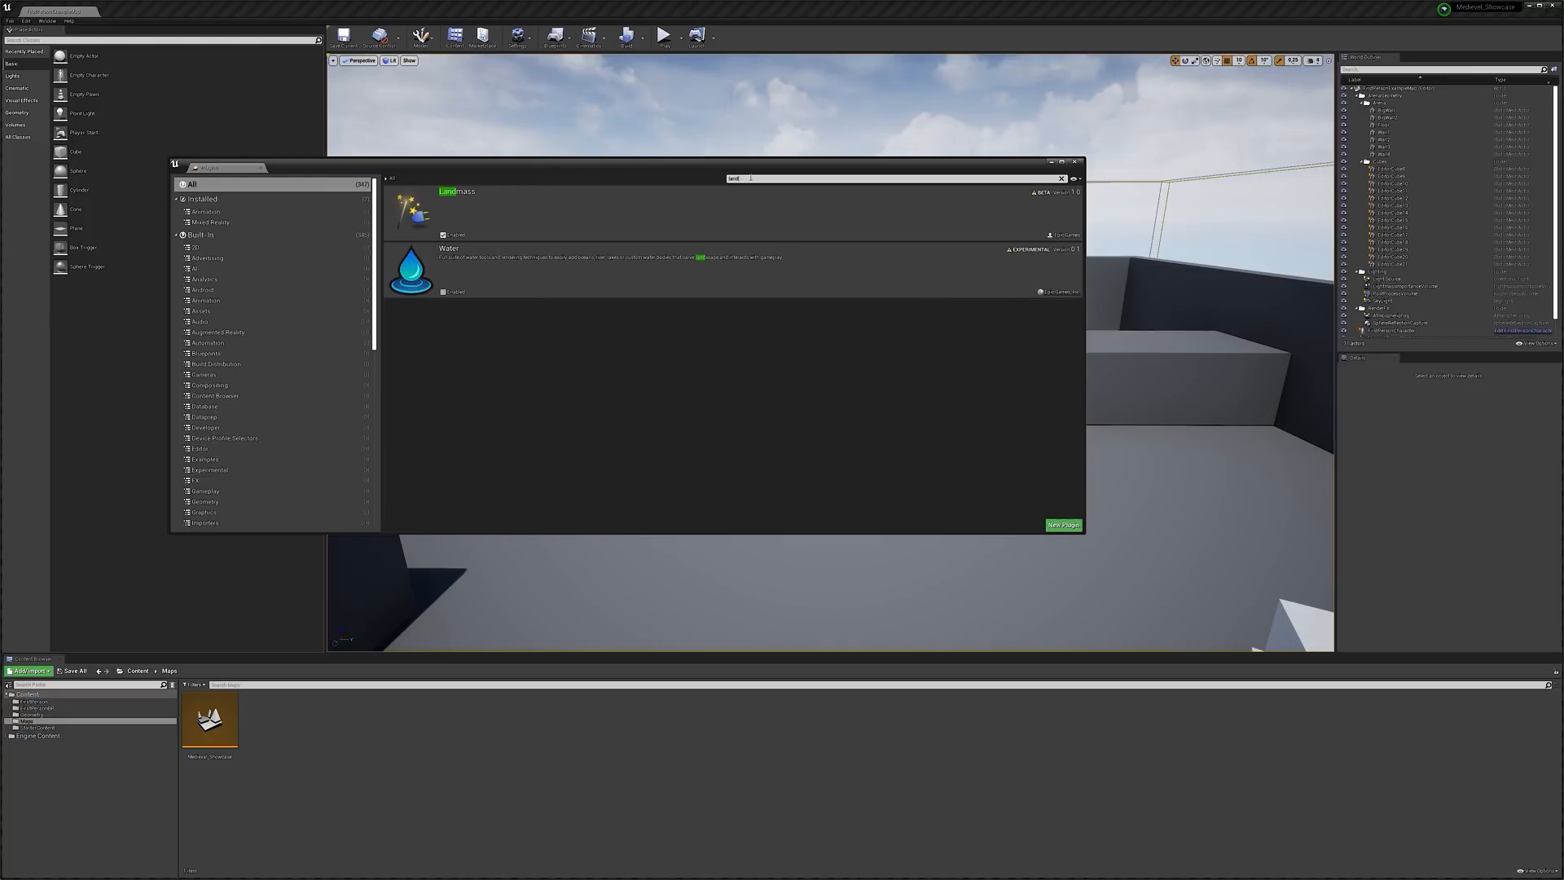
{"action": "mouse_move", "coordinate": [444, 236]}
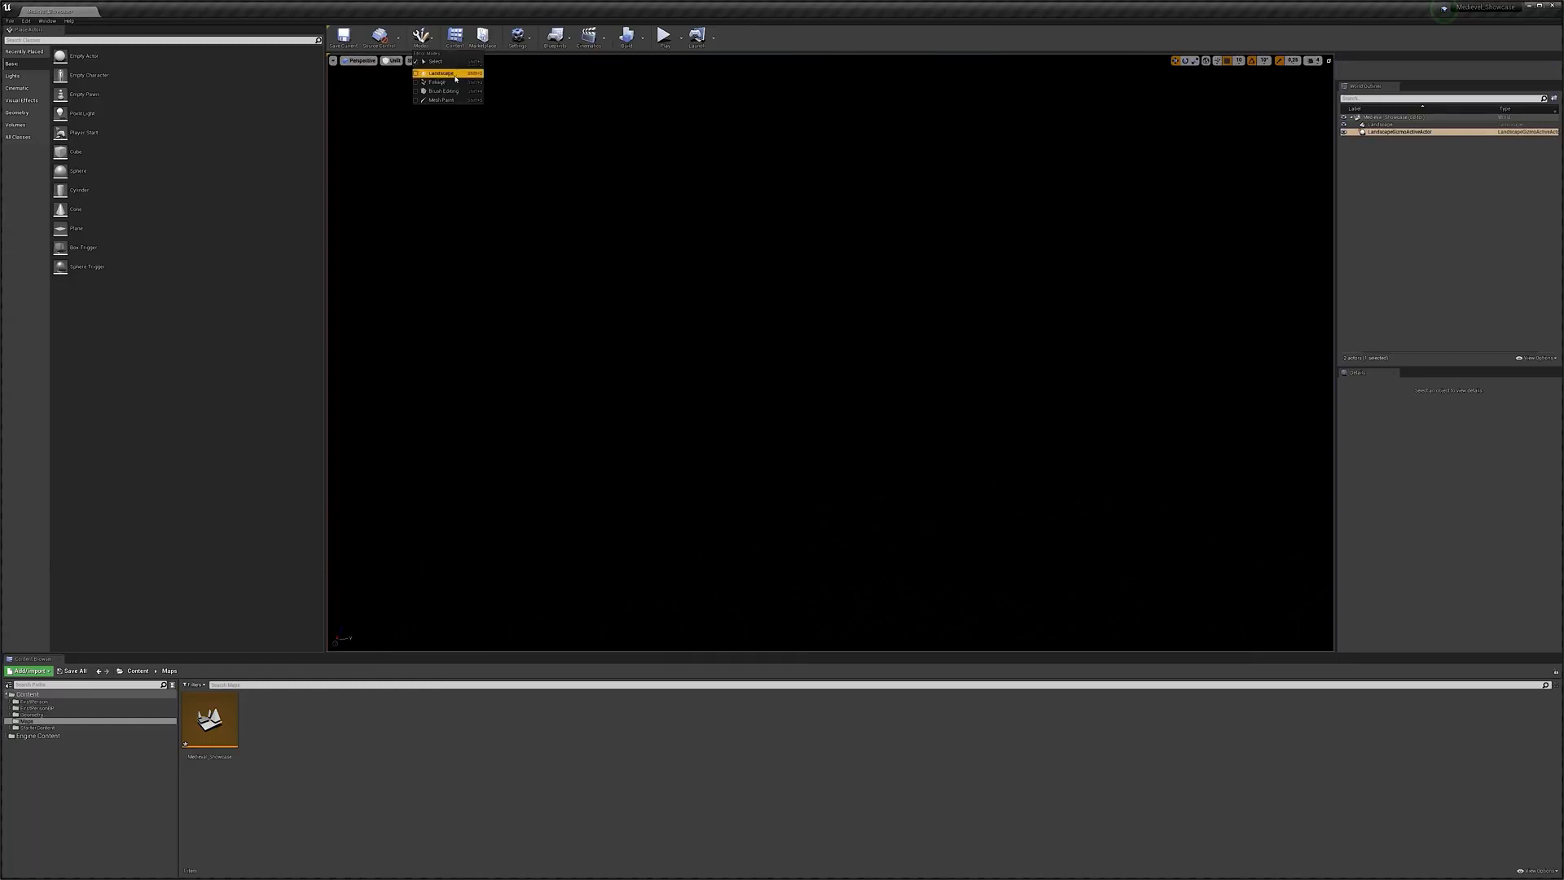
- In Landscape mode, choose a section size for the new landscape
{"action": "left_click", "coordinate": [441, 72]}
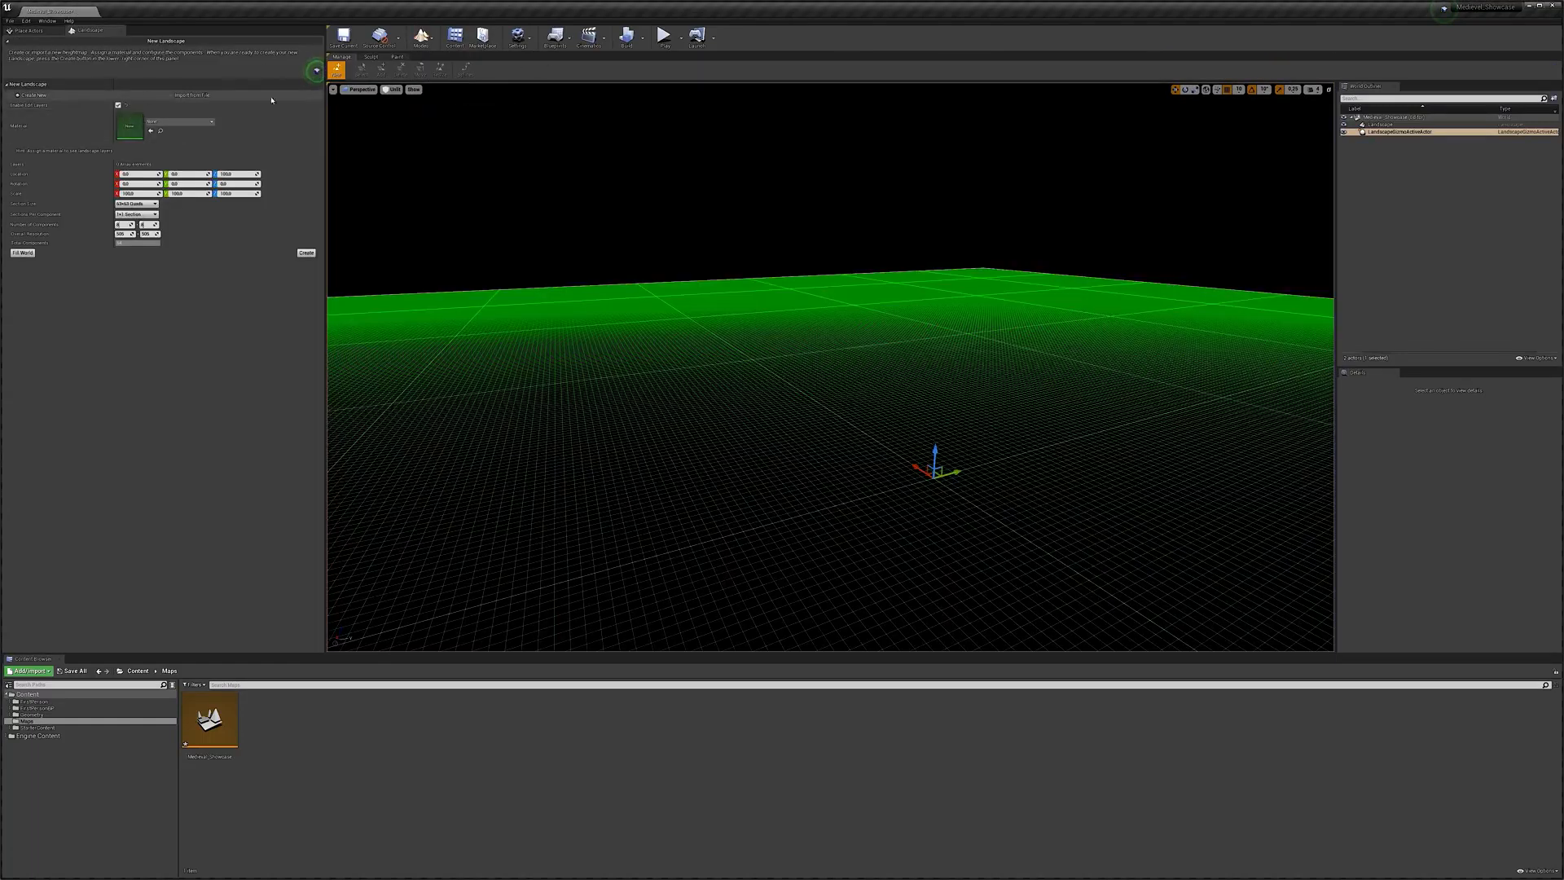
{"action": "left_click", "coordinate": [136, 203]}
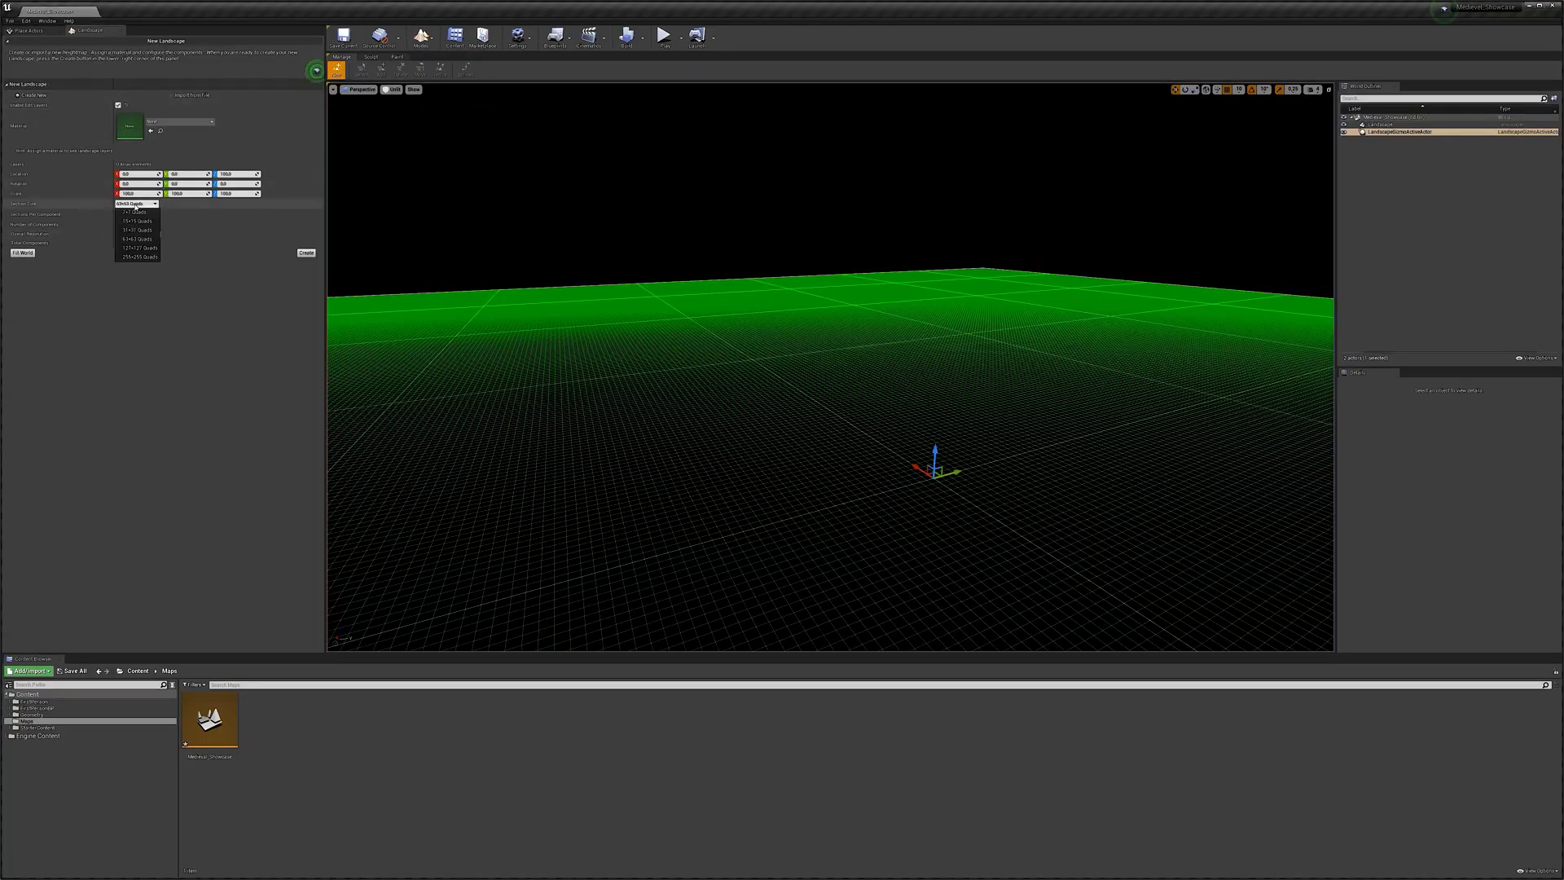
{"action": "left_click", "coordinate": [138, 204]}
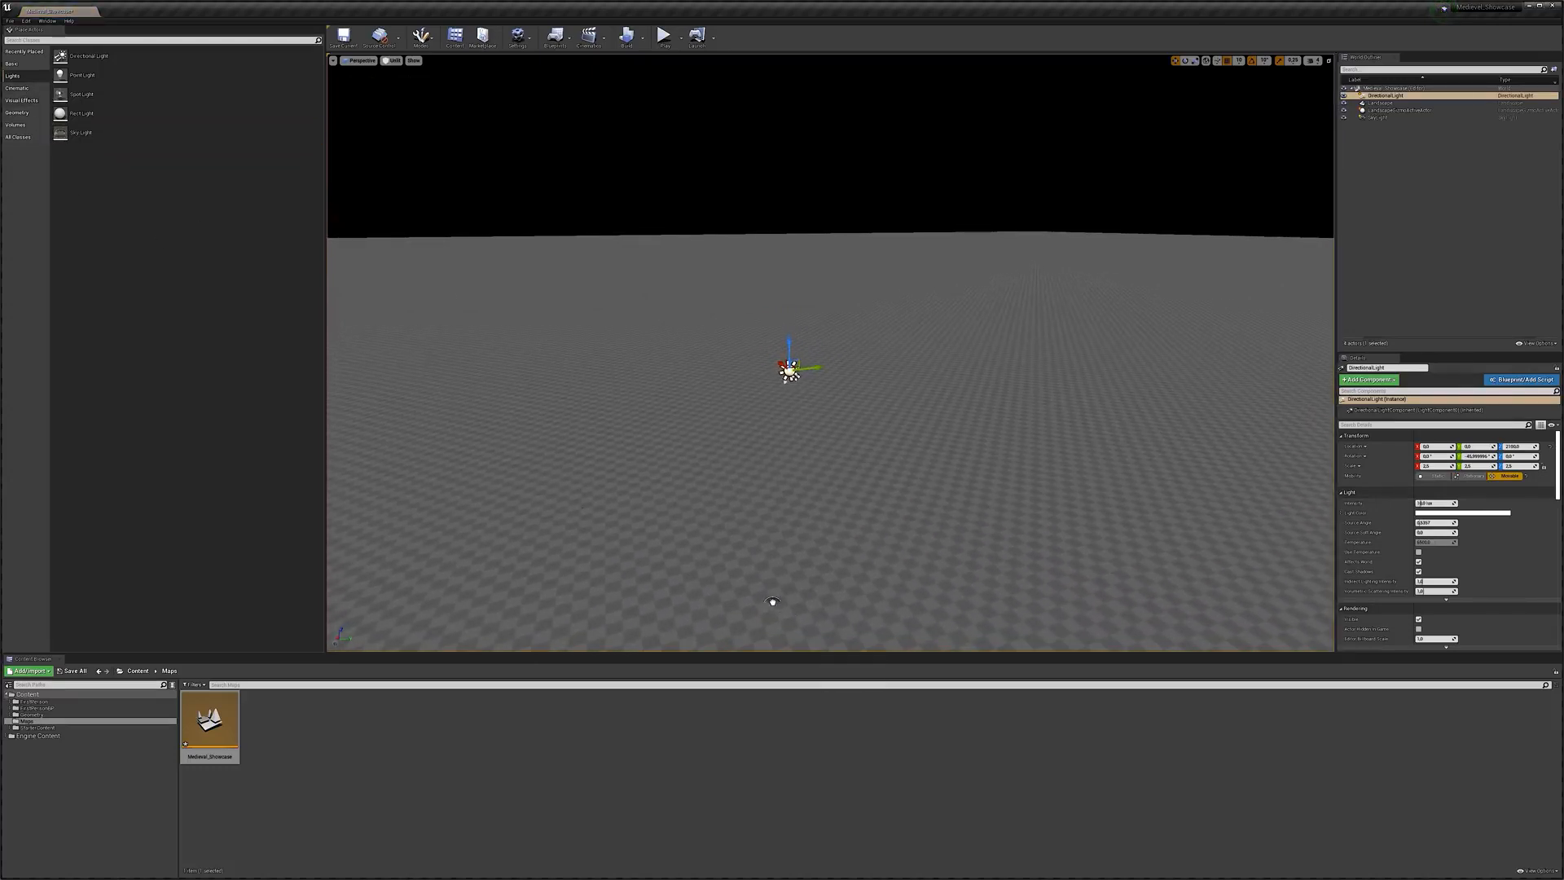
- Add sky and atmosphere actors to give the level a hazy horizon
{"action": "left_click", "coordinate": [1379, 117]}
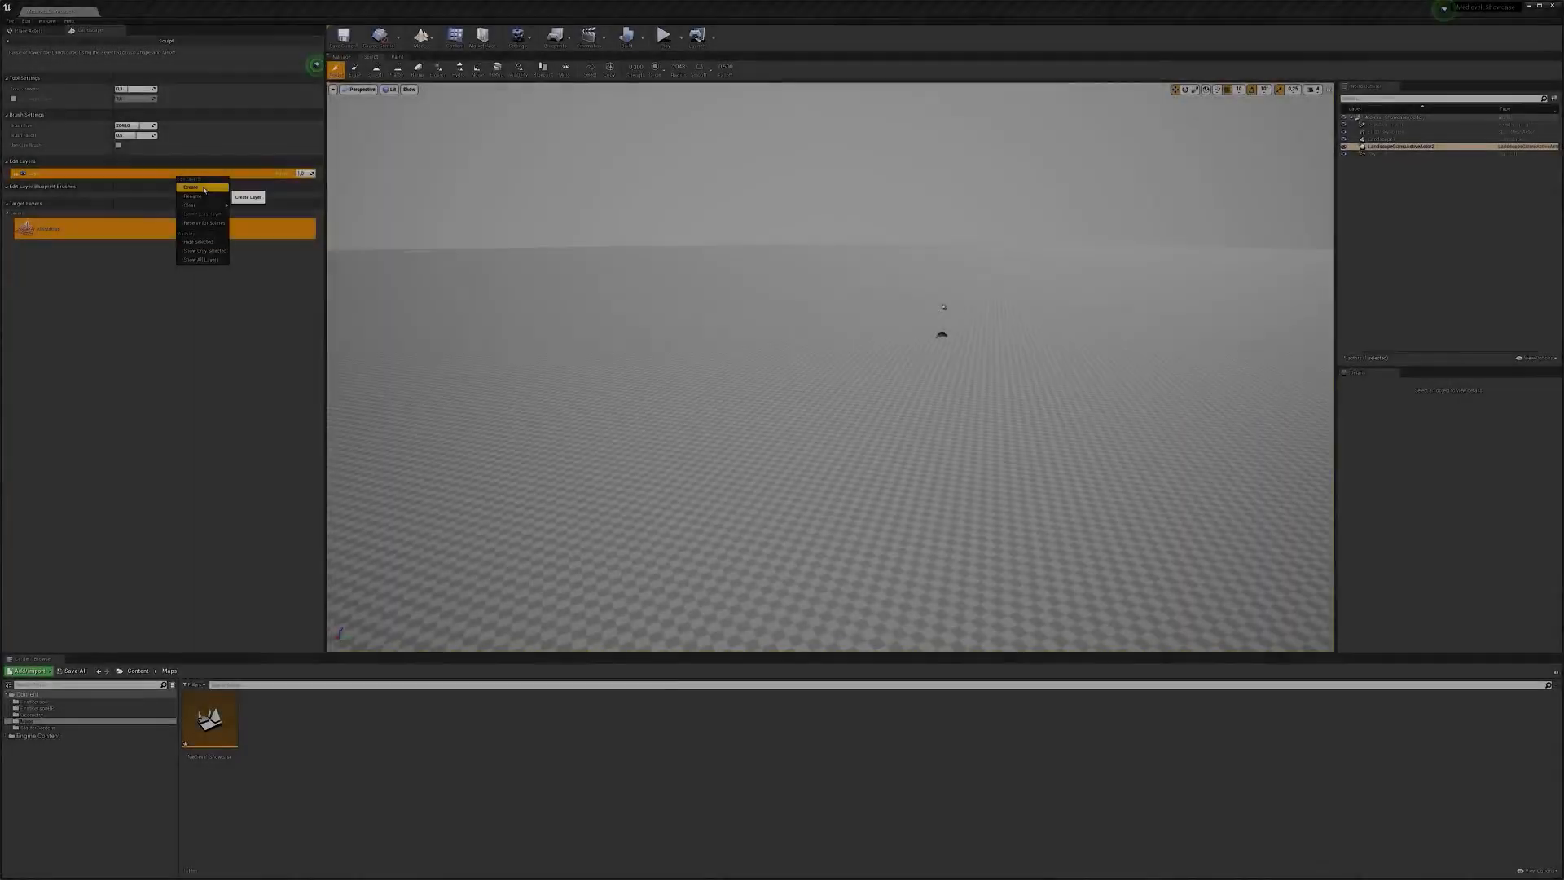
- Add the CustomBrush_Landmass blueprint brush, then sculpt extra mounds into the terrain
{"action": "left_click", "coordinate": [191, 188]}
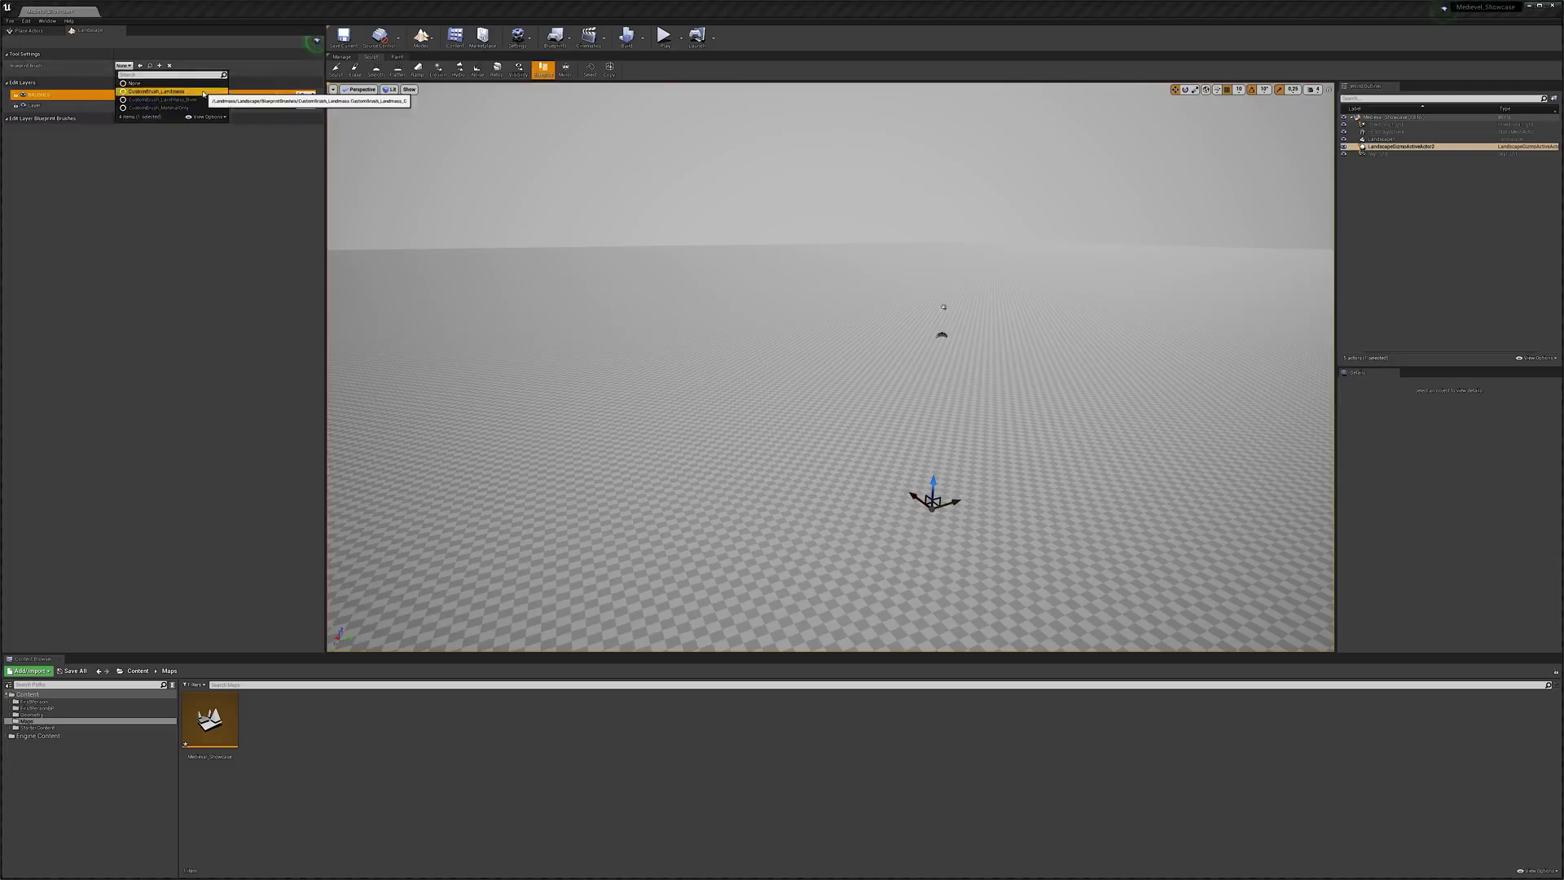
{"action": "left_click", "coordinate": [156, 91]}
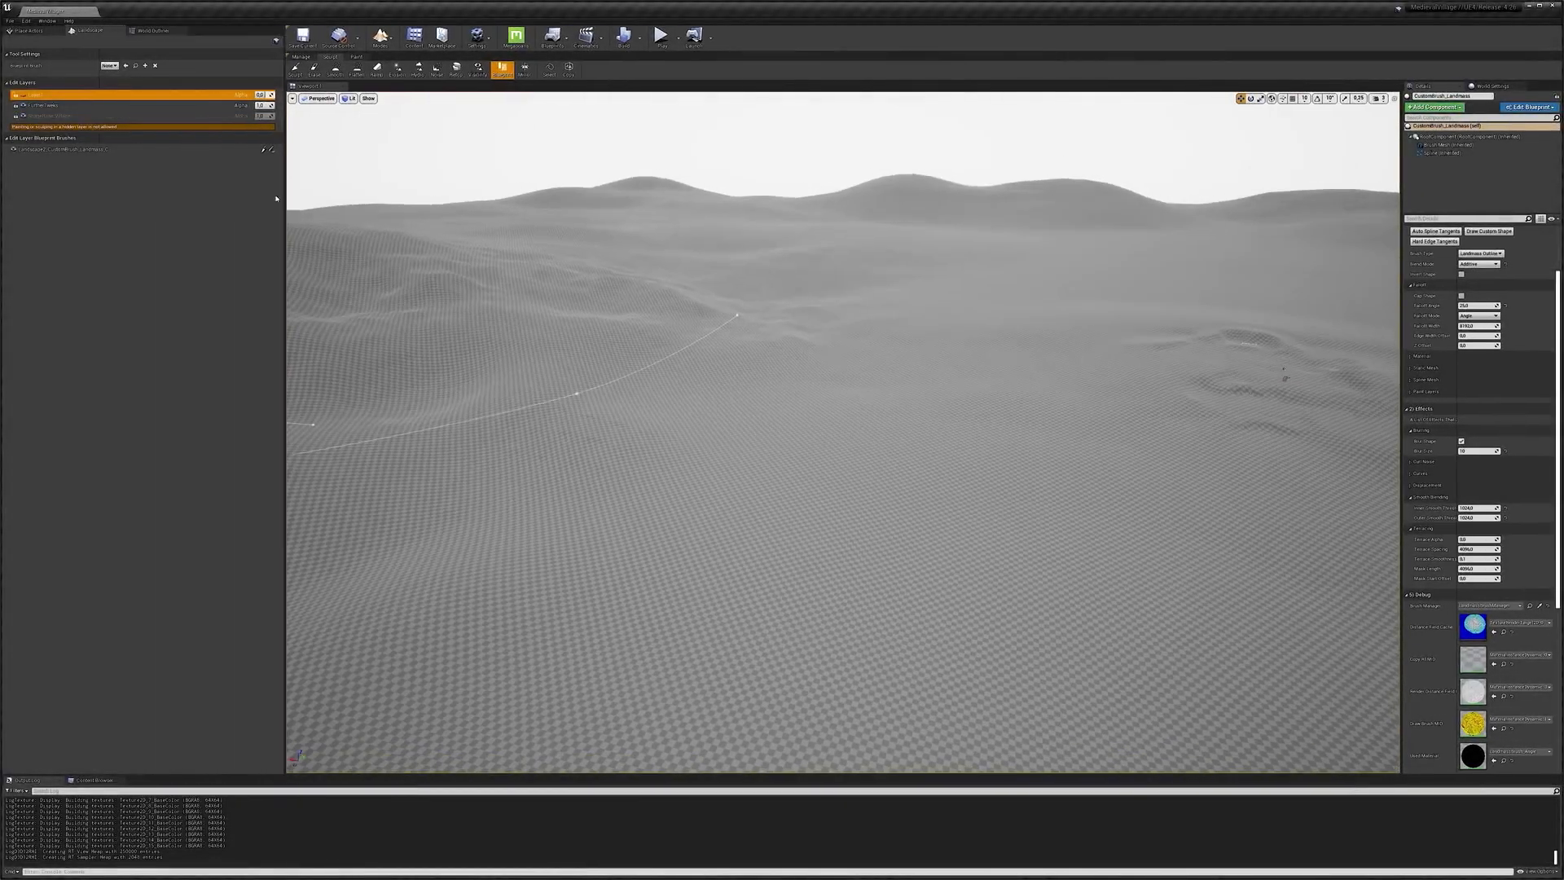
{"action": "right_click", "coordinate": [32, 95]}
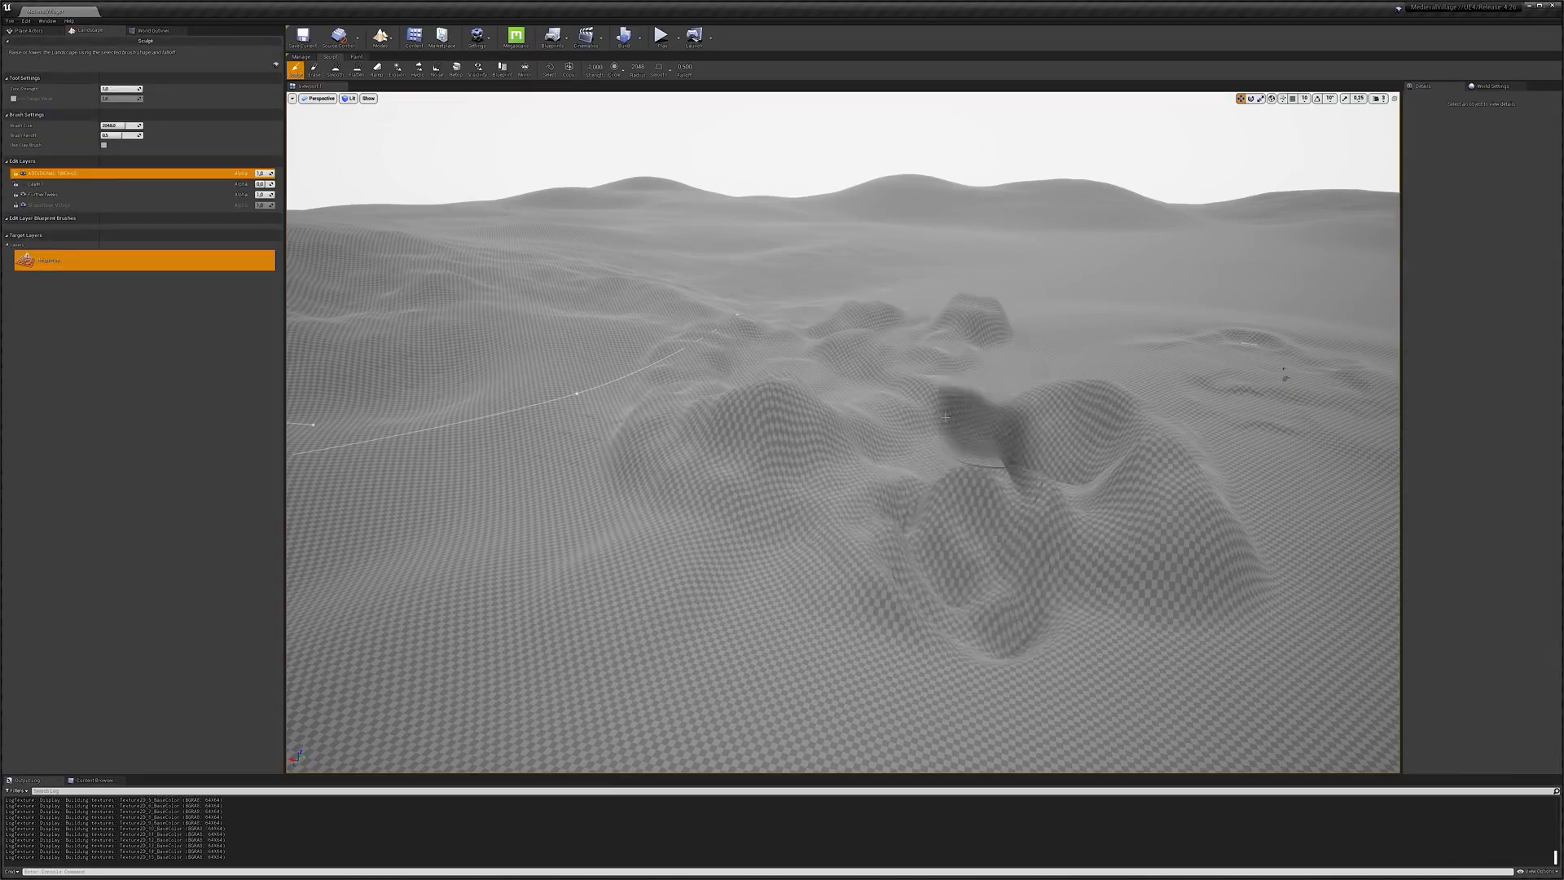
{"action": "left_click", "coordinate": [397, 67]}
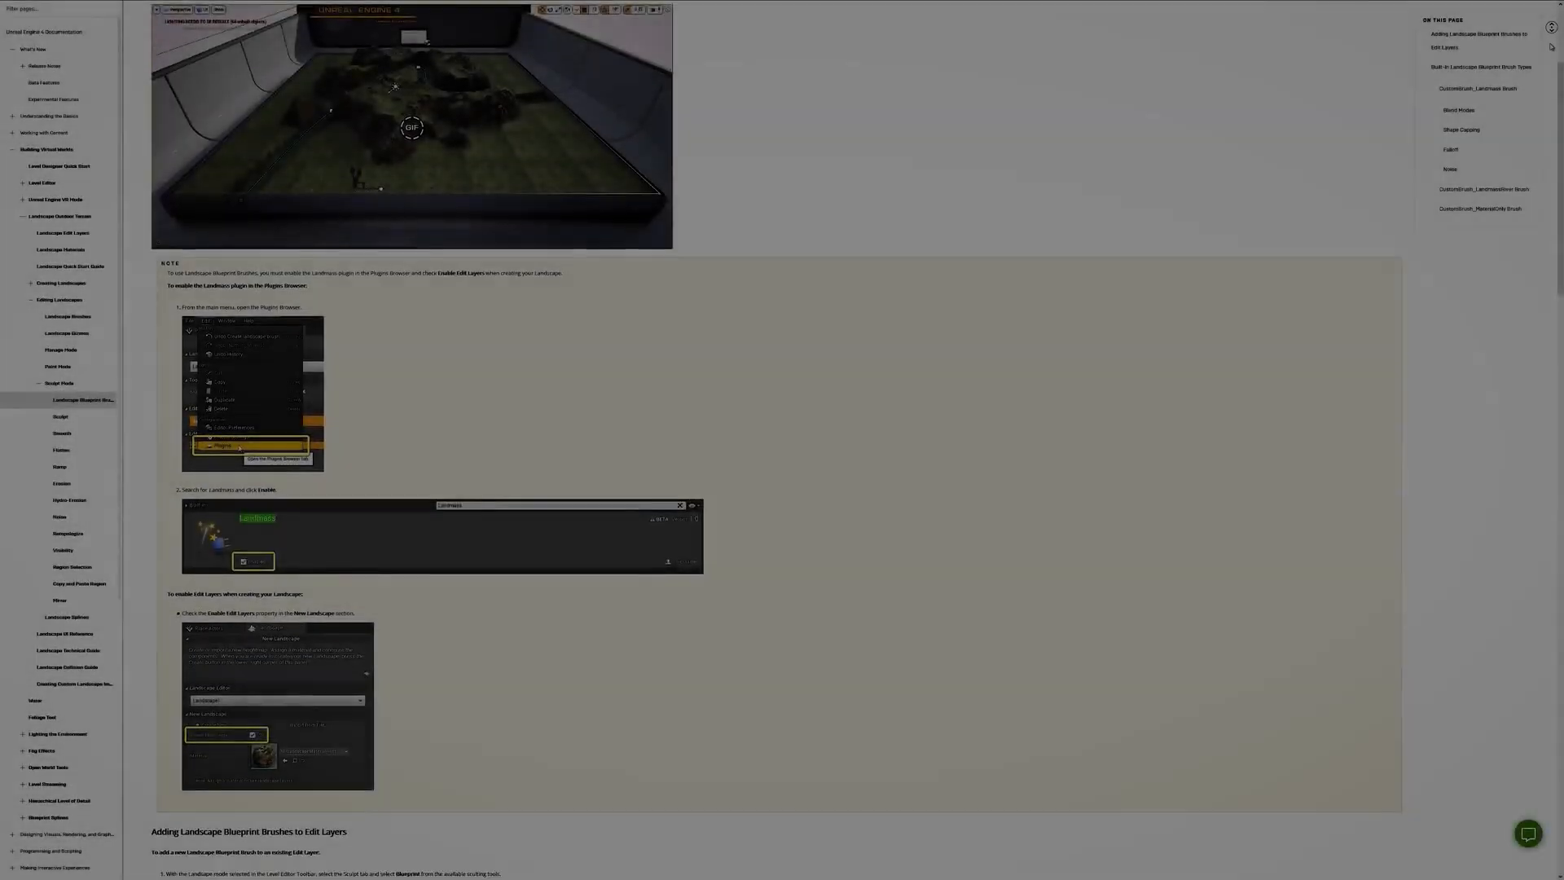
{"action": "scroll", "scroll_direction": "down", "scroll_amount": 3}
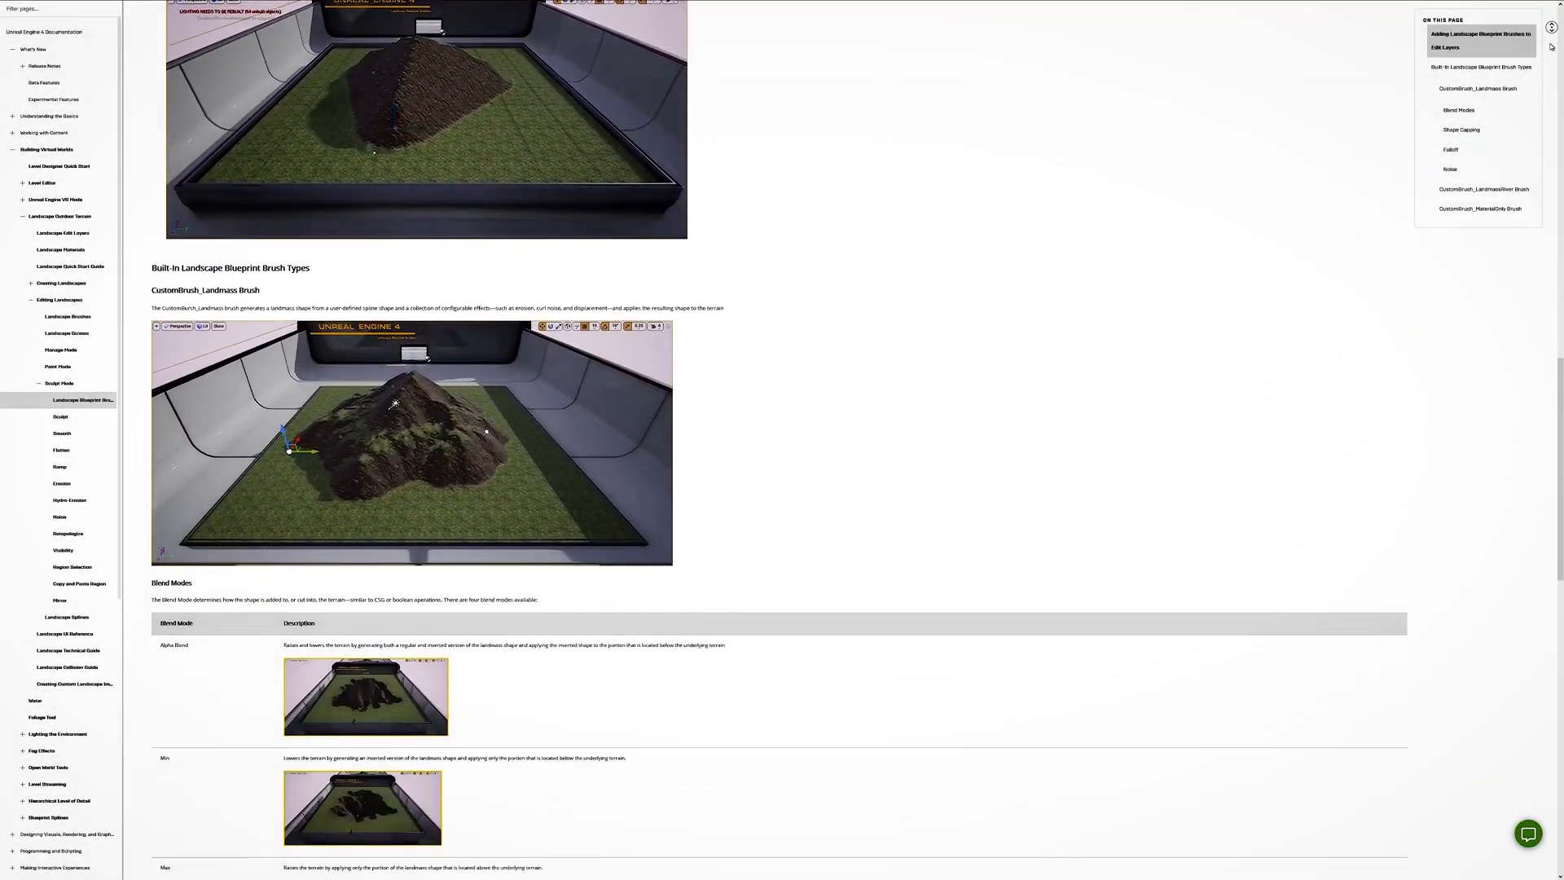
{"action": "scroll", "scroll_direction": "down", "scroll_amount": 3}
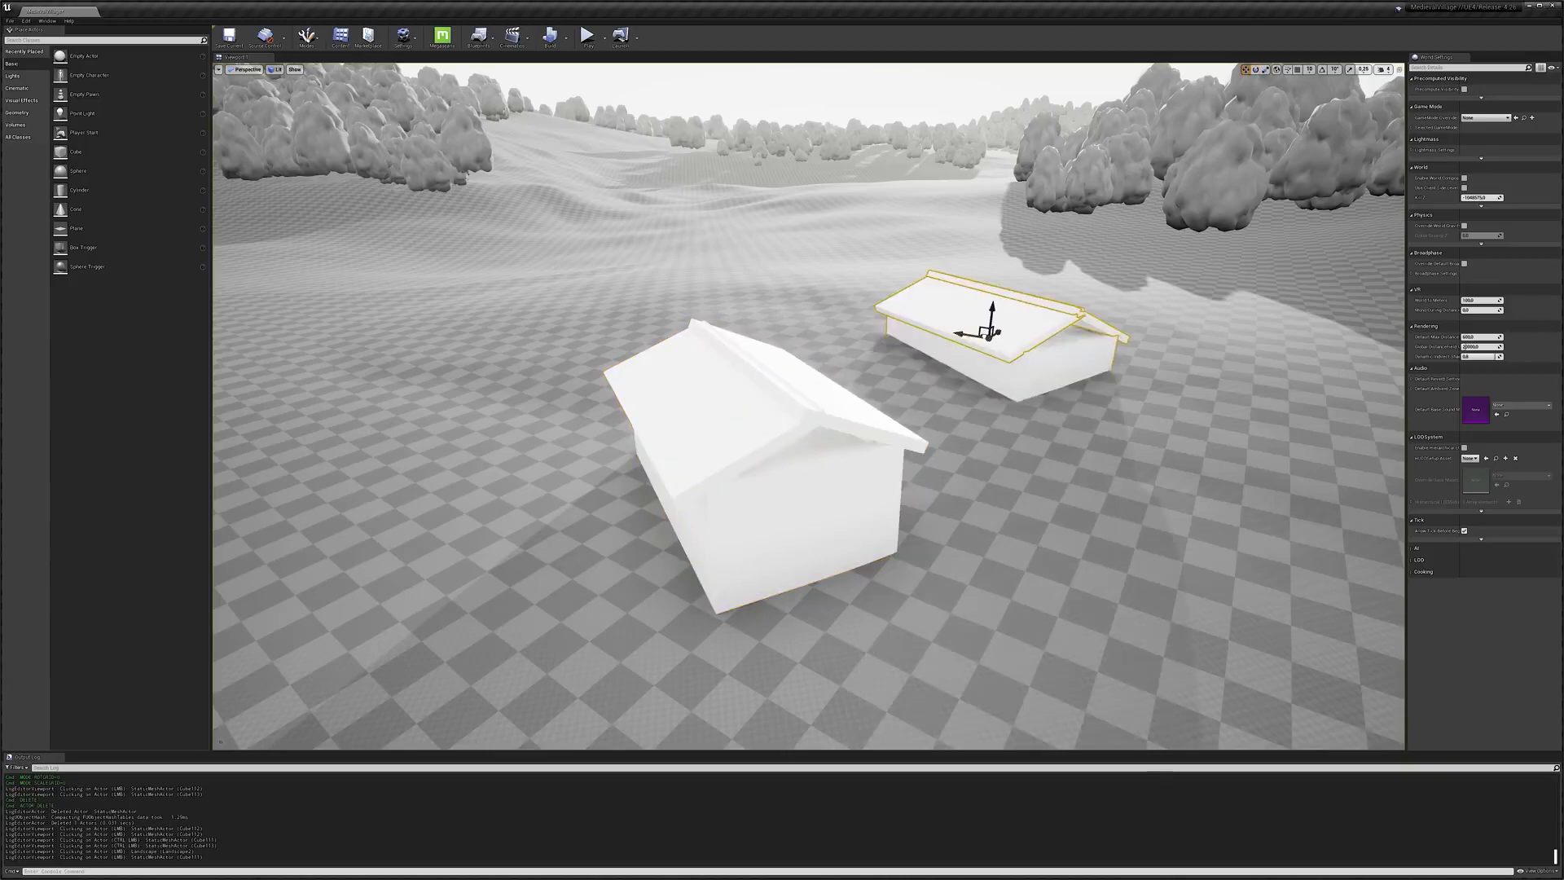
- Move a house block into position and paint rock-asset trees onto the hills
{"action": "left_click_drag", "start_coordinate": [983, 329], "coordinate": [390, 269]}
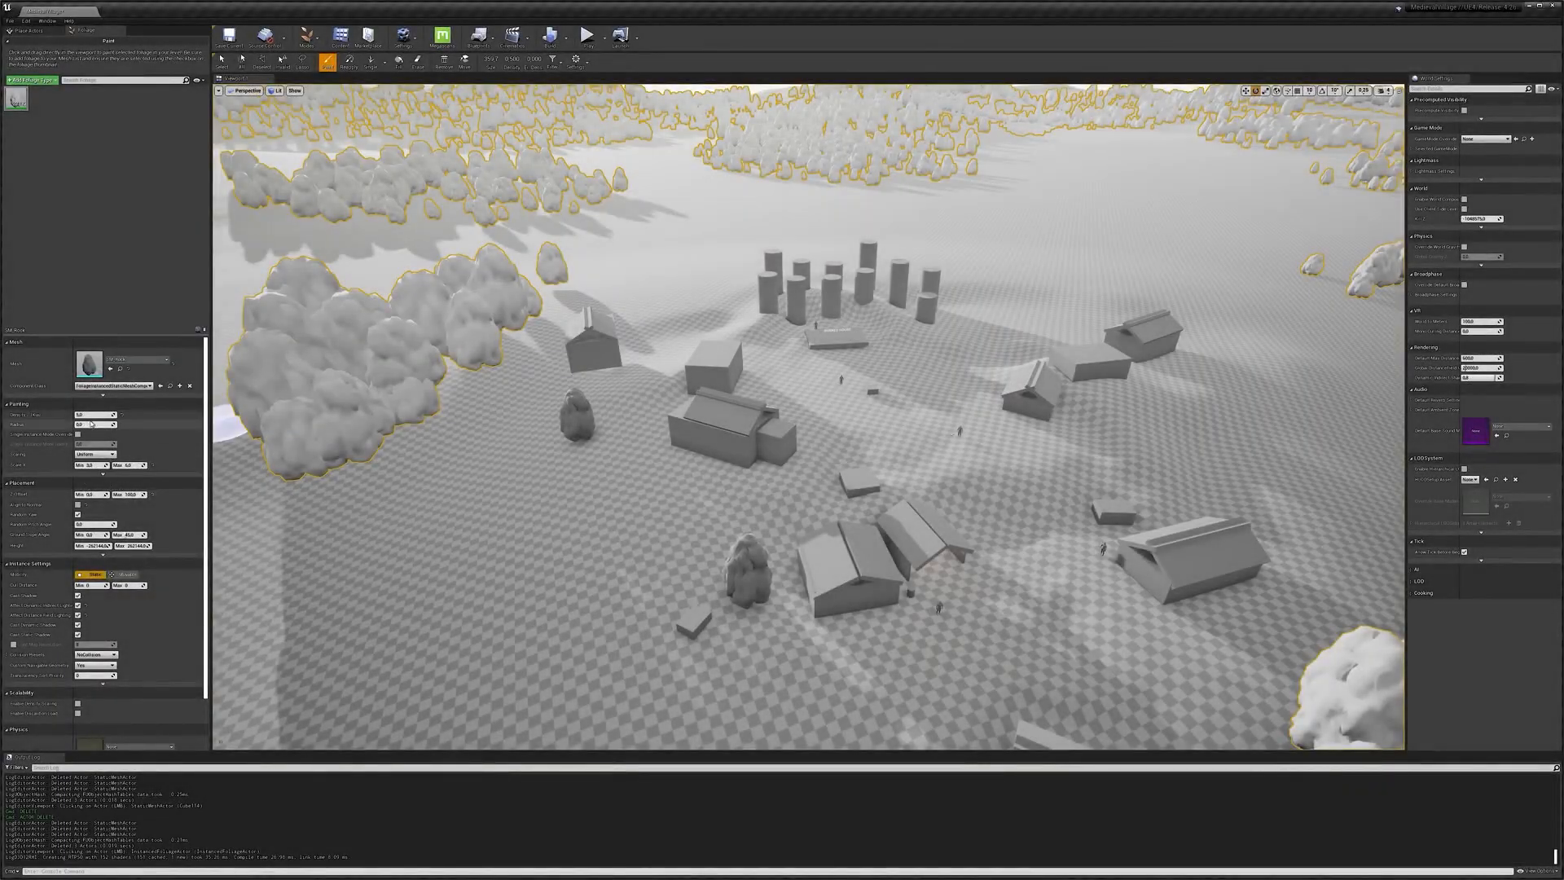
{"action": "left_click", "coordinate": [701, 277]}
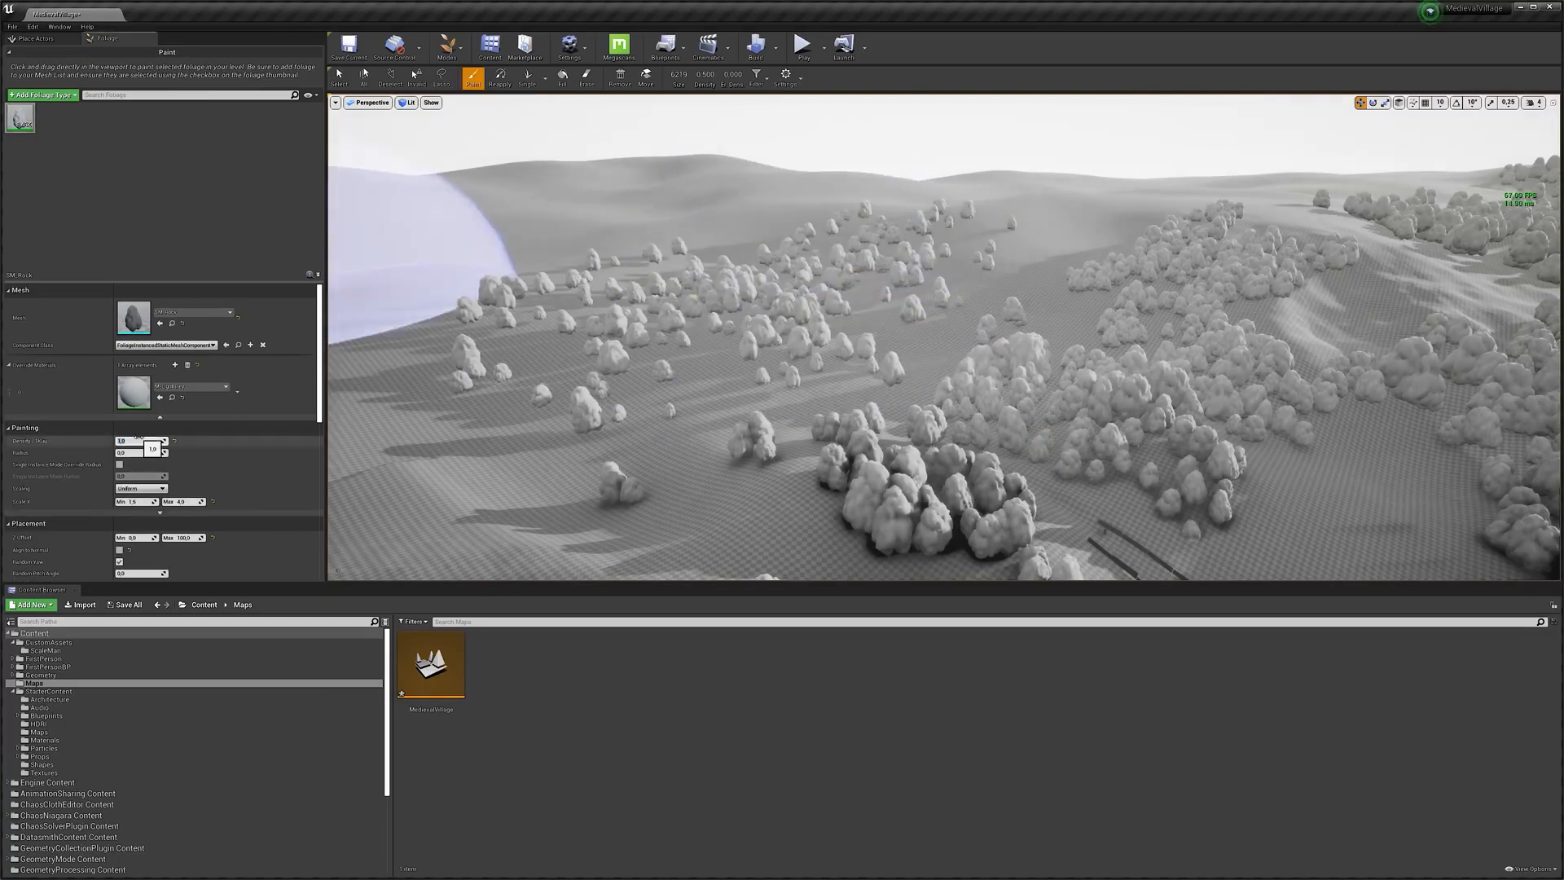
- Paint more rock-asset tree clusters across the hillsides
{"action": "left_click", "coordinate": [802, 45]}
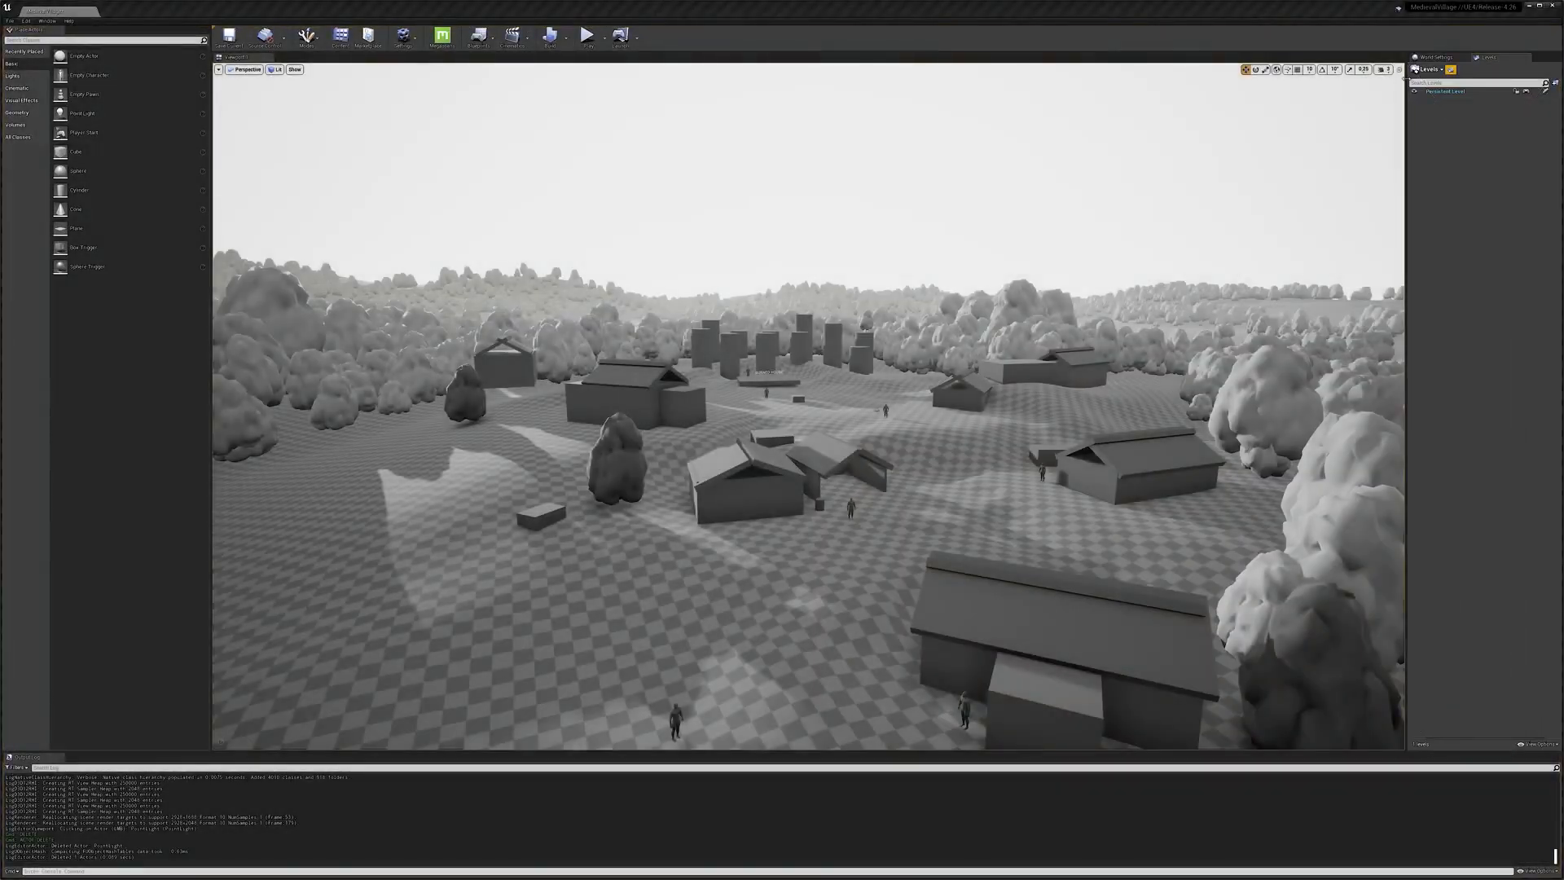
- Create a new sublevel named Blockout in the chosen folder and save it
{"action": "left_click", "coordinate": [1382, 68]}
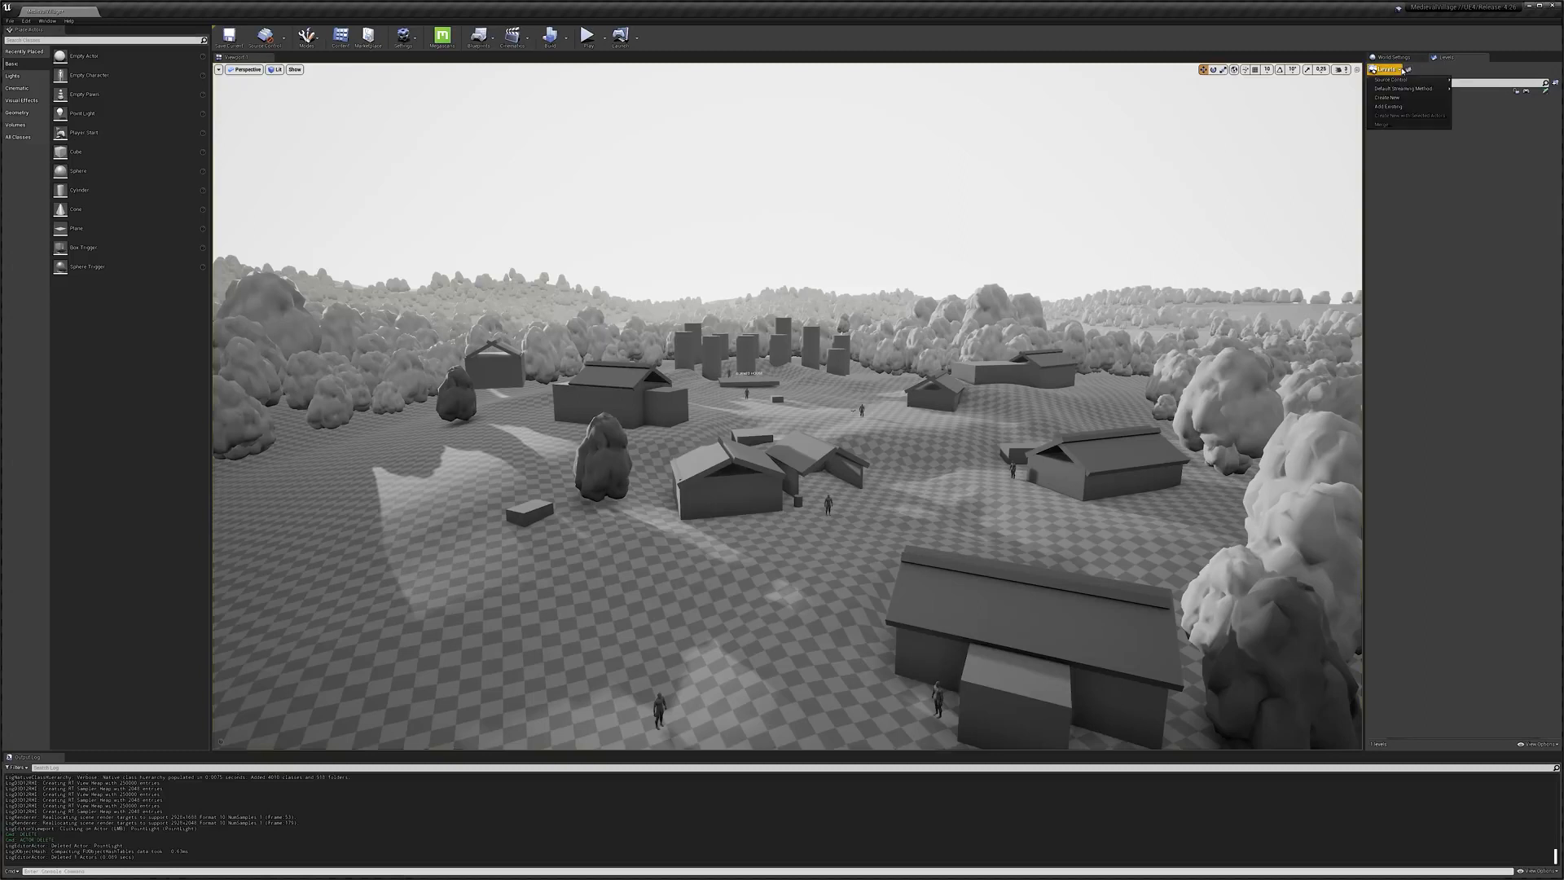
{"action": "left_click", "coordinate": [1389, 97]}
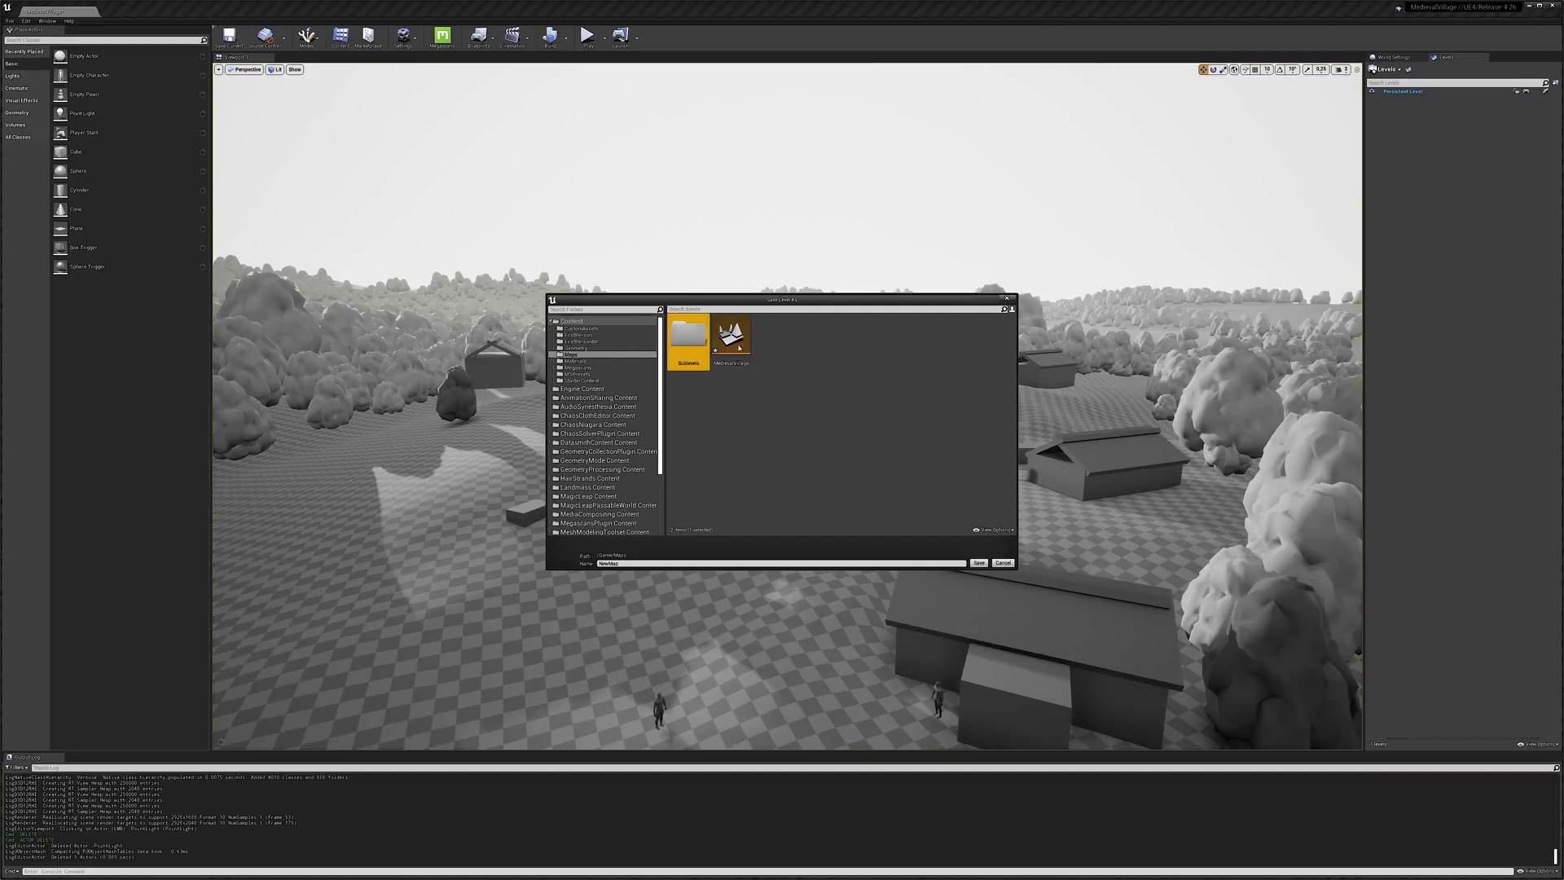
{"action": "double_click", "coordinate": [687, 337]}
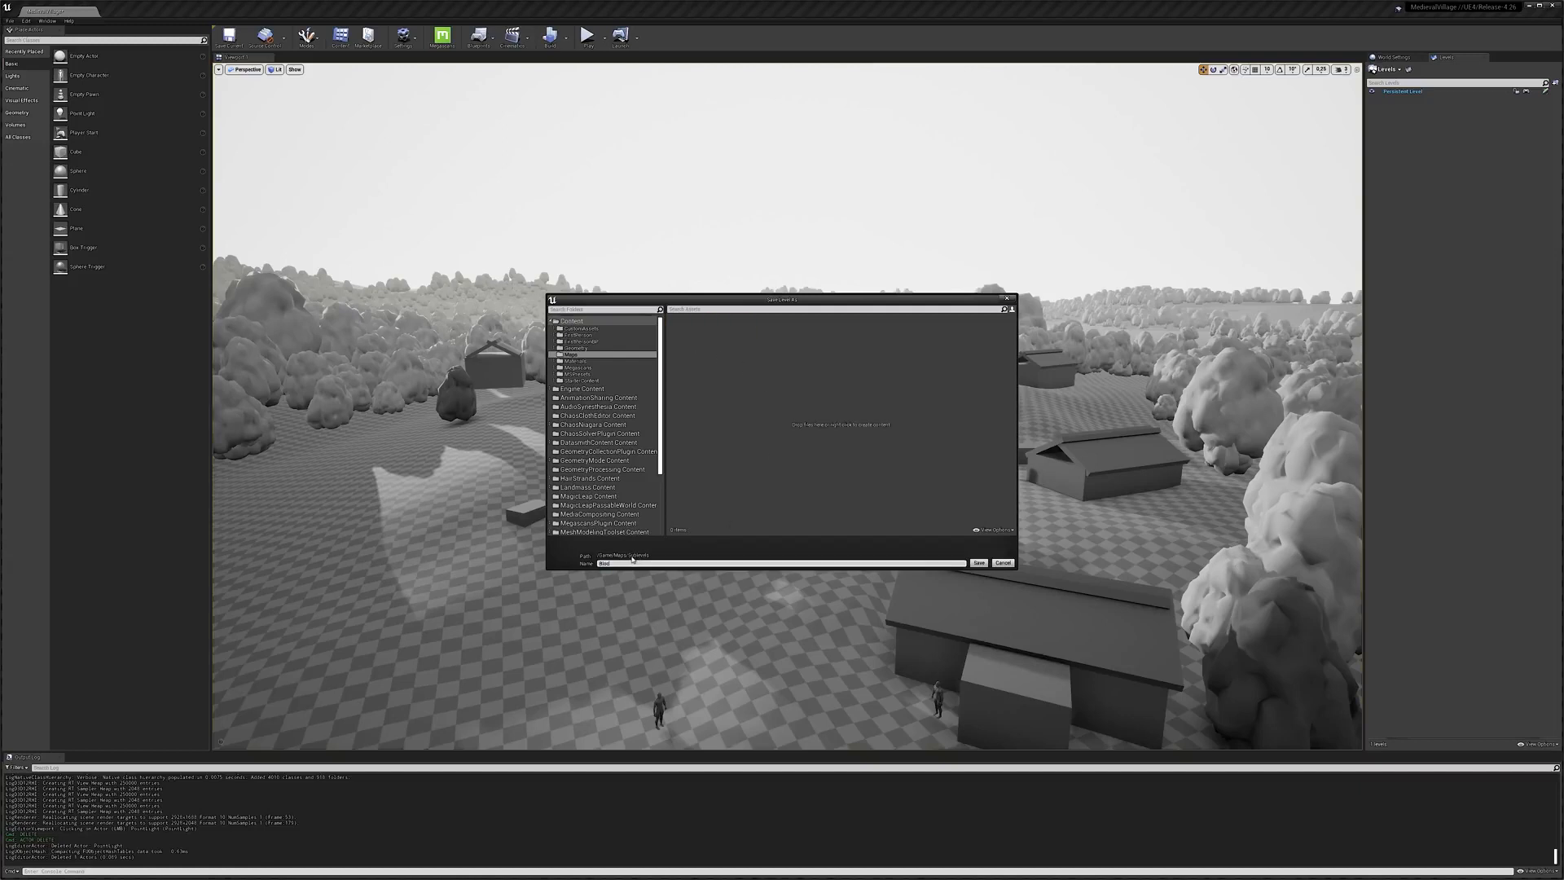
{"action": "left_click", "coordinate": [977, 561]}
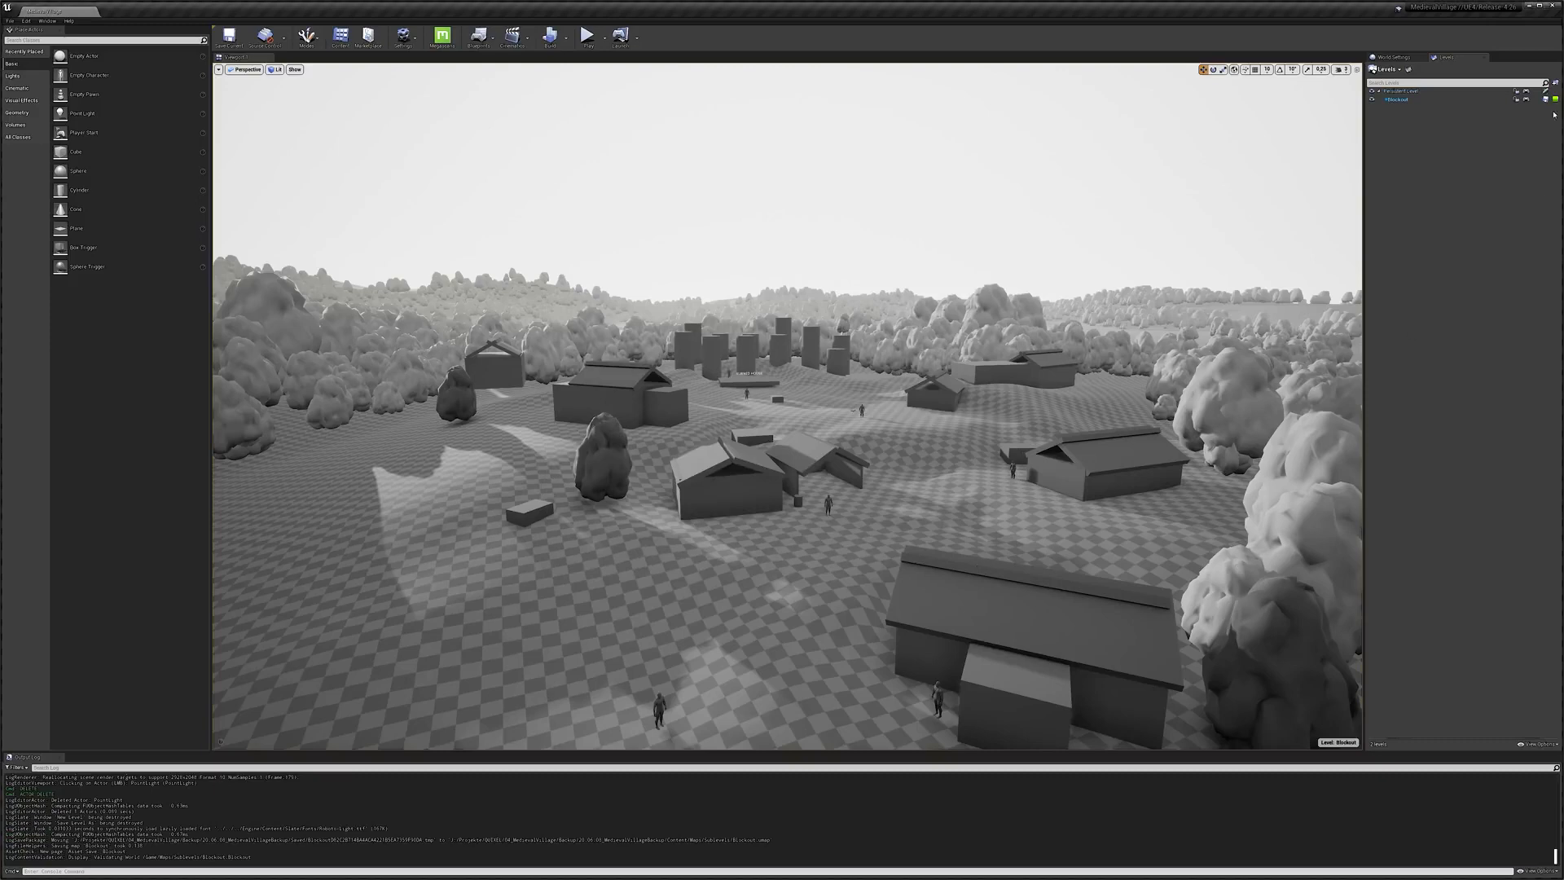